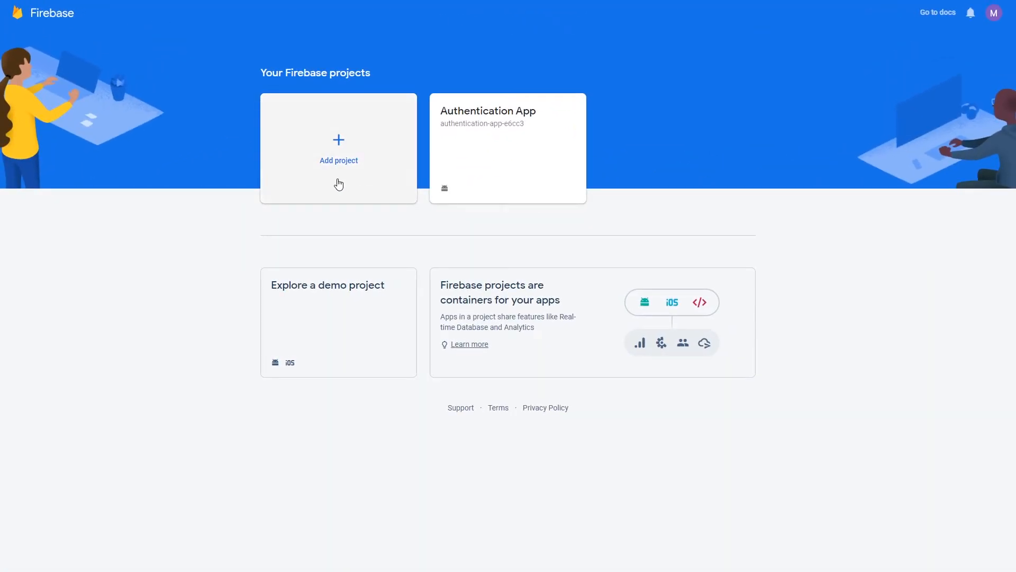
mouse_move(441, 75)
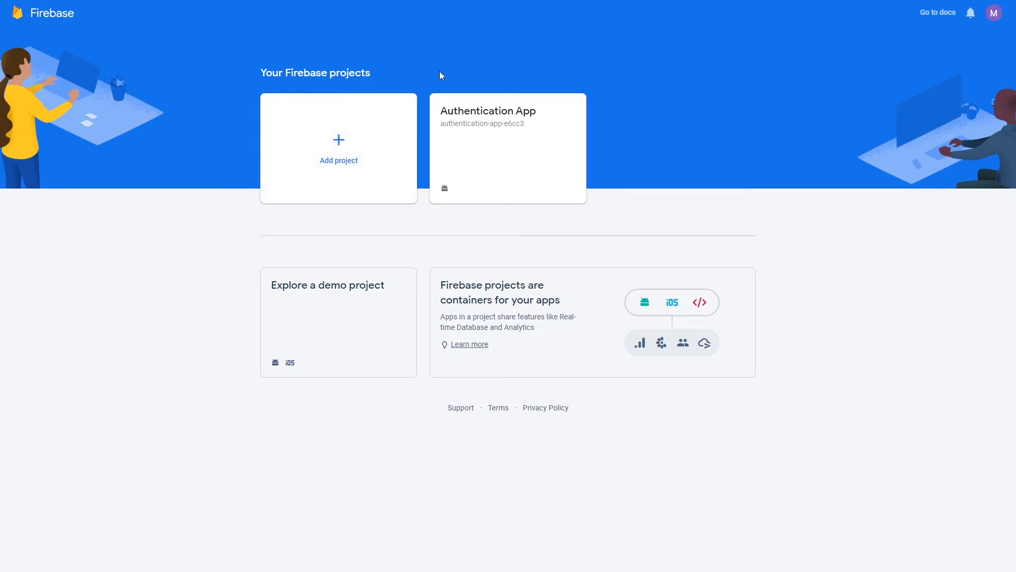
mouse_move(544, 113)
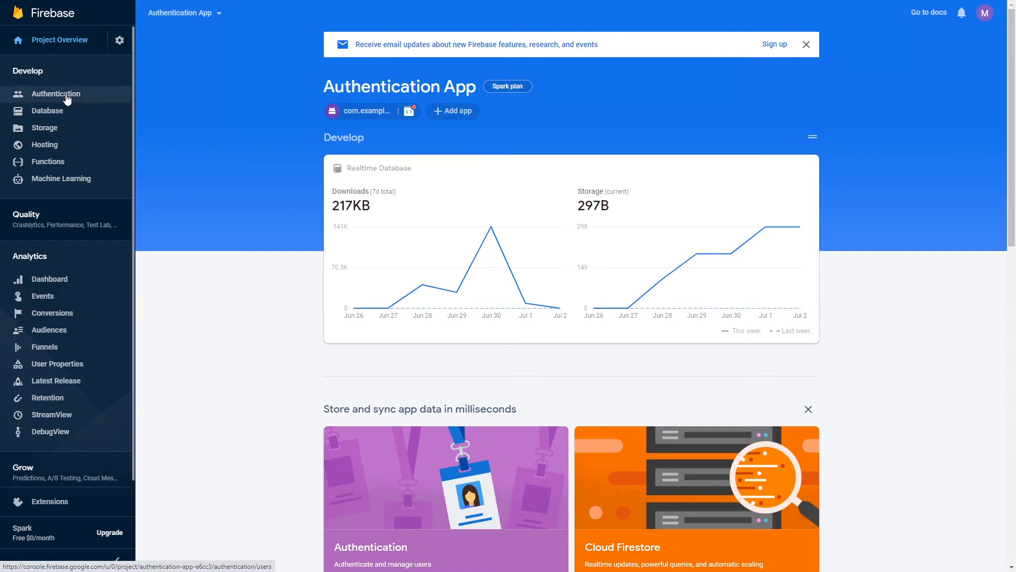
Step: View the Authentication users list showing the four registered accounts
left_click(56, 93)
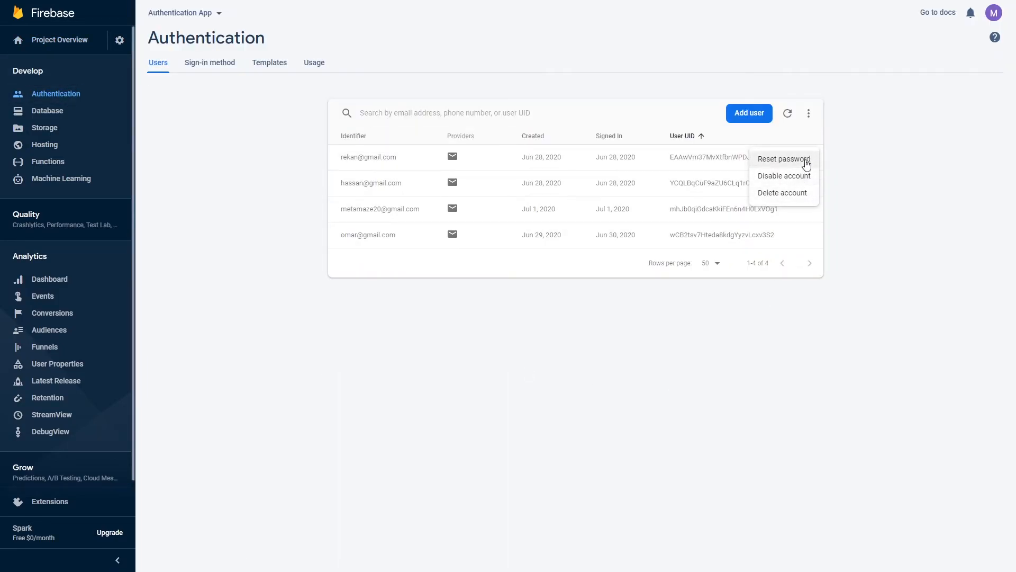
mouse_move(859, 219)
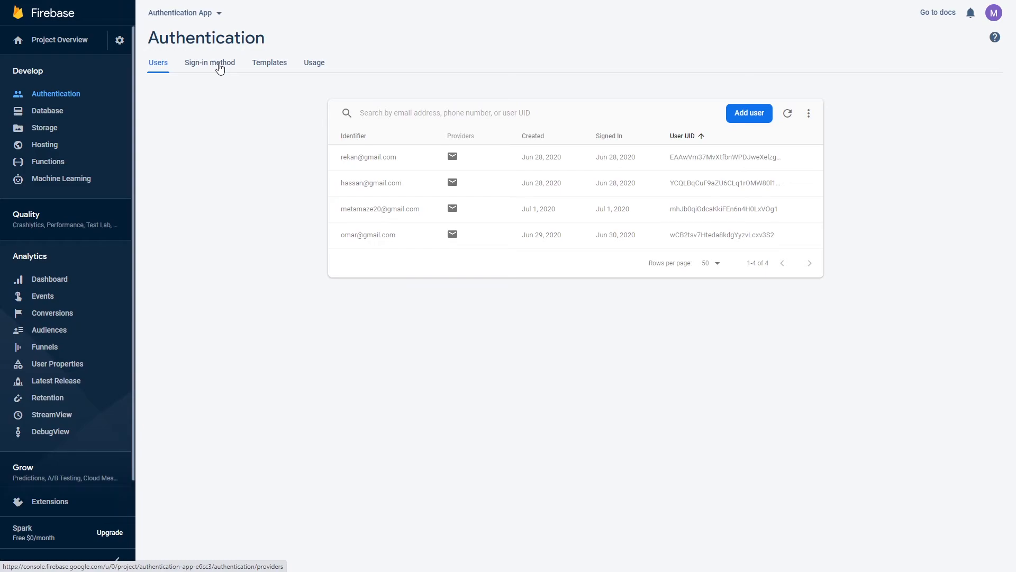
Step: View the sign-in providers, where only Email/Password is enabled
left_click(210, 62)
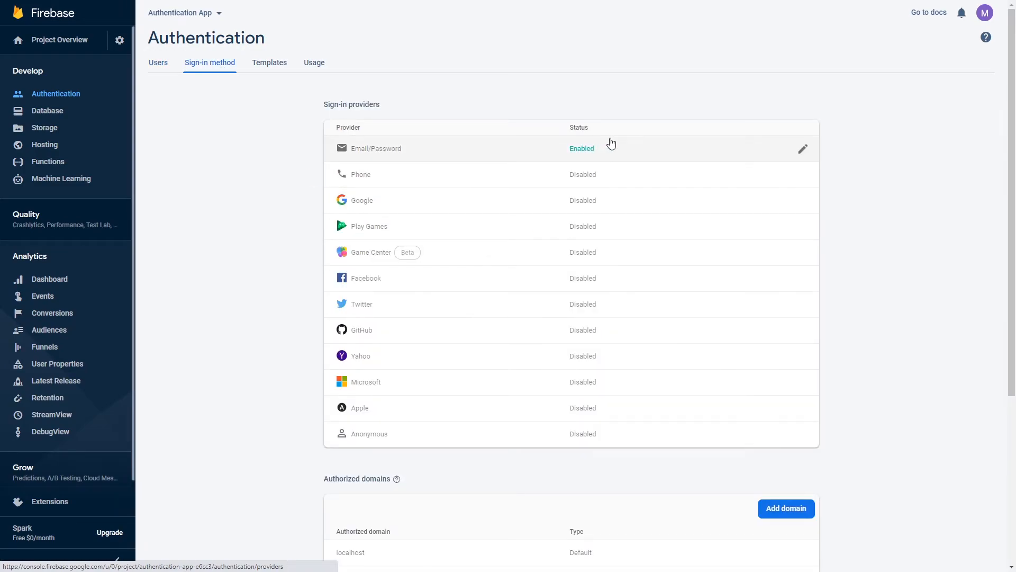
mouse_move(625, 169)
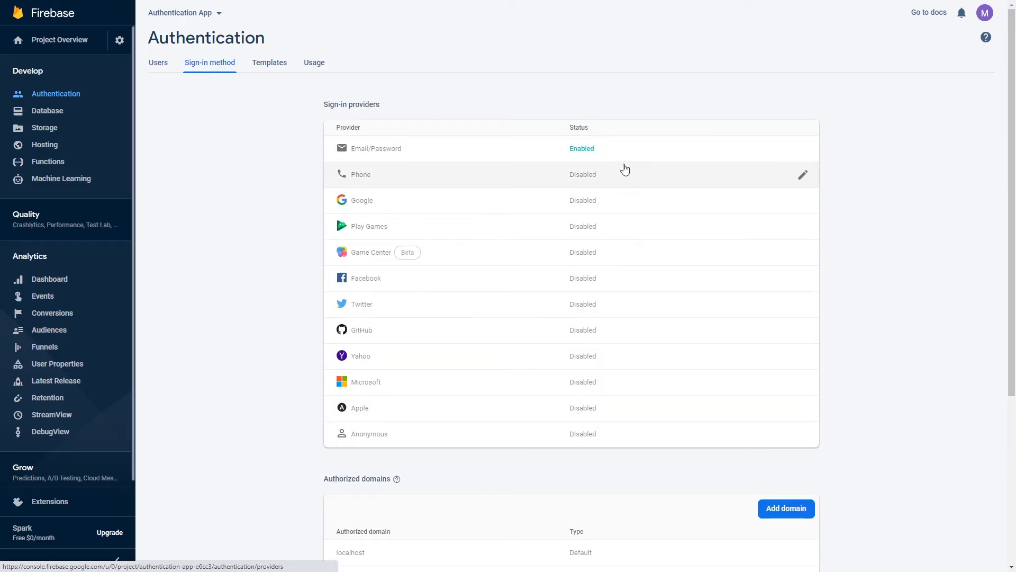
mouse_move(635, 181)
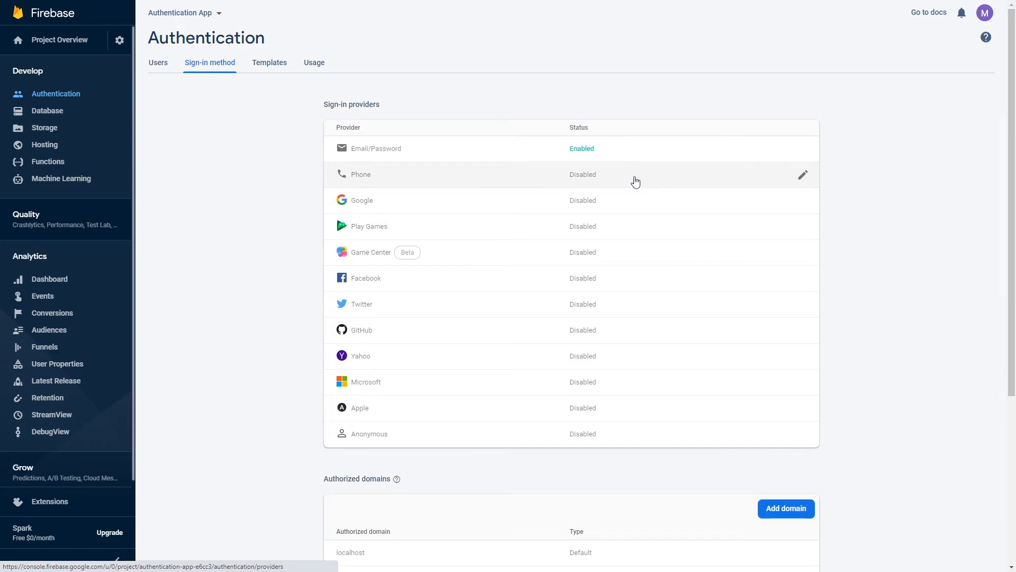
mouse_move(645, 228)
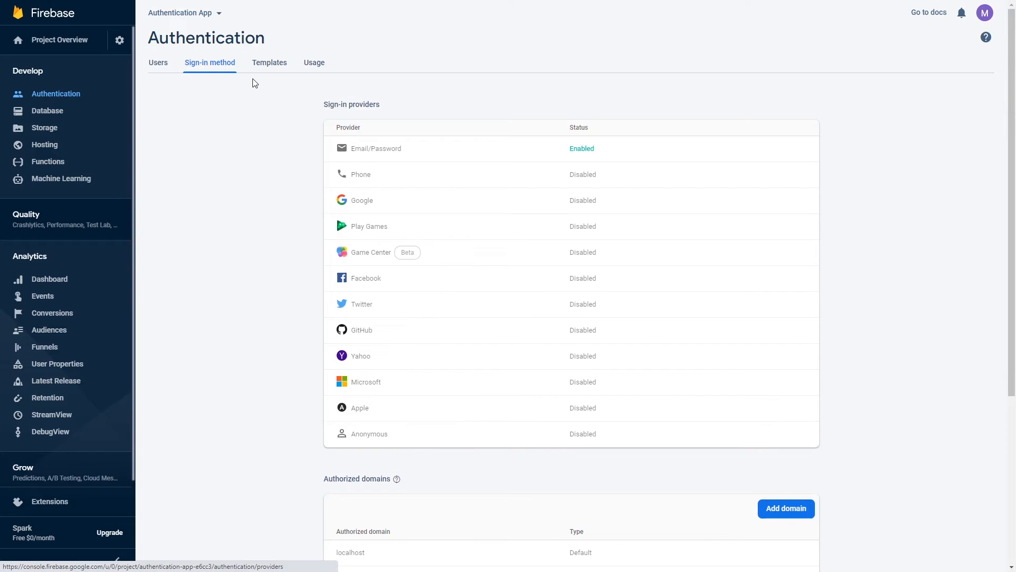
Step: View the email address verification template with its sender, subject and message
left_click(269, 63)
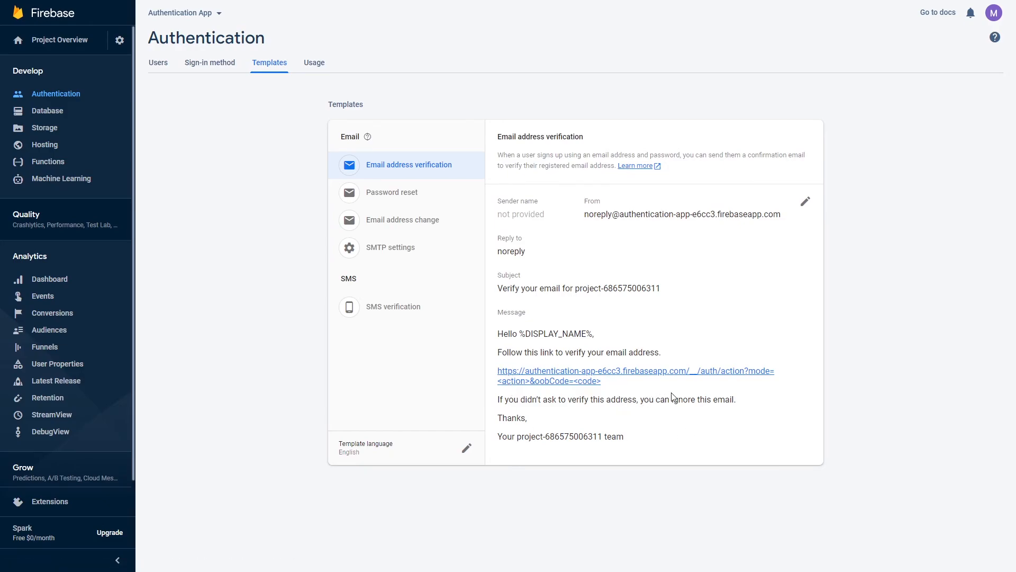
mouse_move(697, 380)
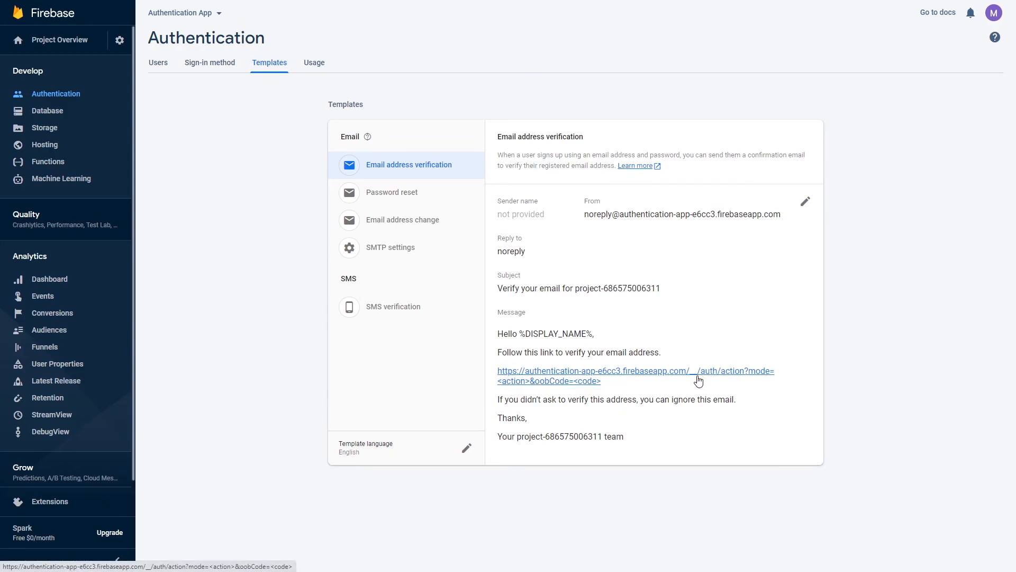
Step: Browse the Realtime Database's Users data, then view its rules allowing read and write as true
left_click(48, 111)
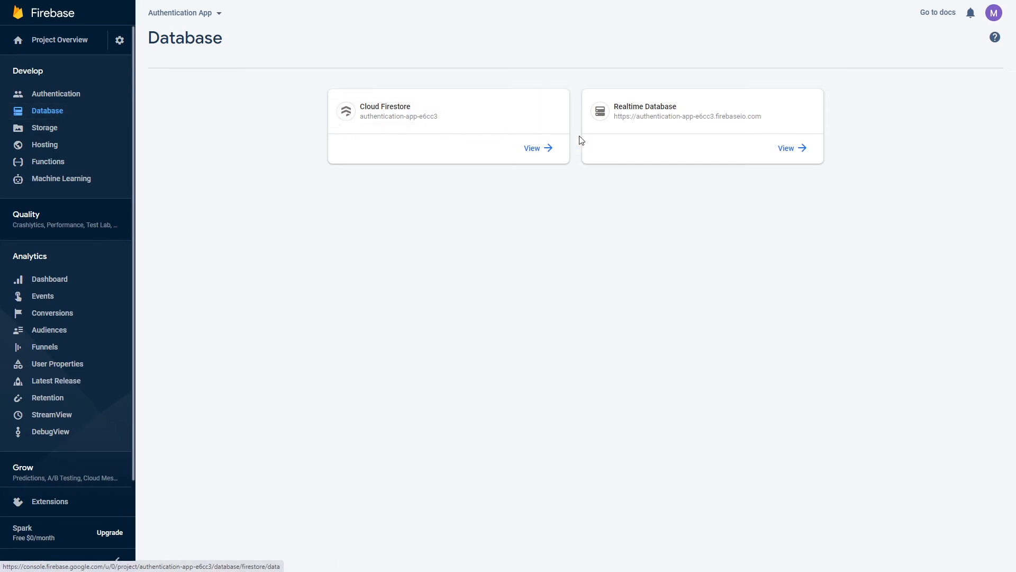
left_click(786, 149)
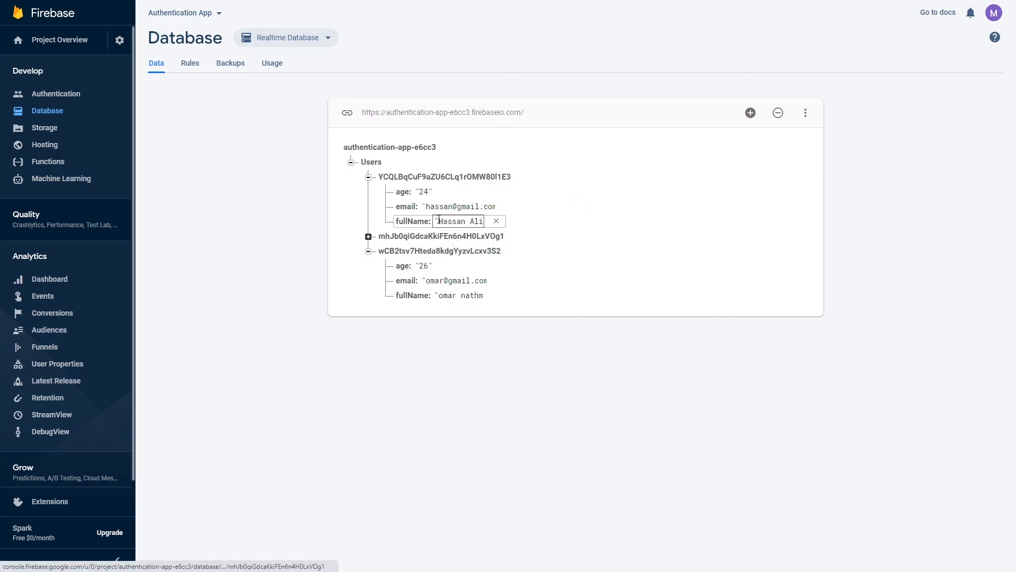
left_click(424, 192)
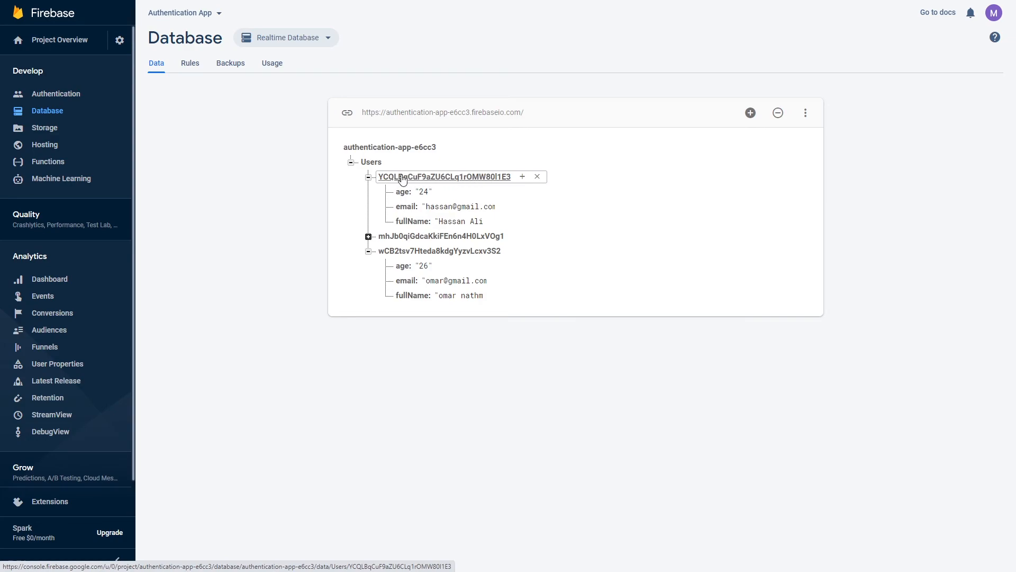
left_click(189, 63)
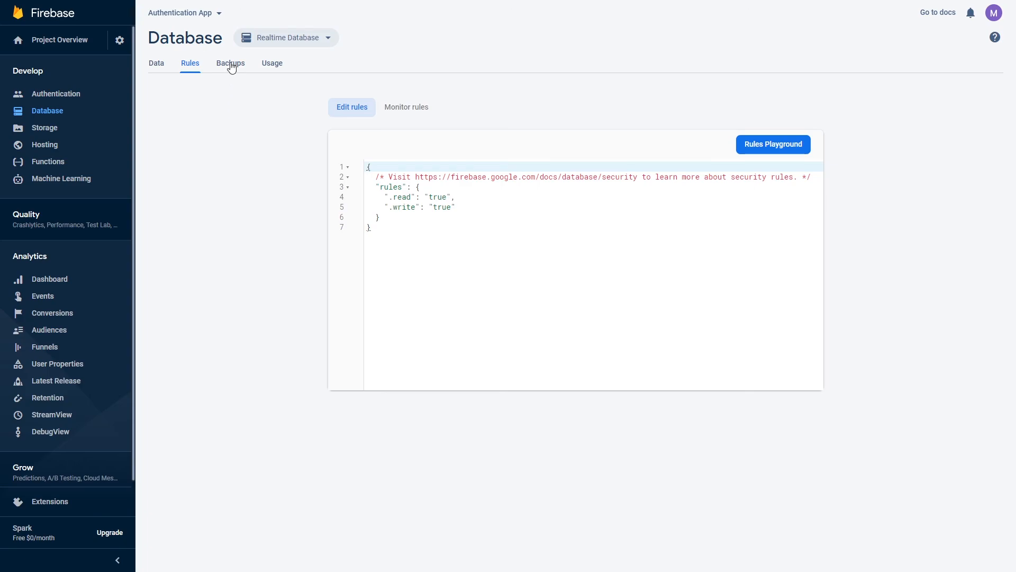
Step: Visit database Backups, Storage and Hosting, then return to the Authentication users list
left_click(230, 63)
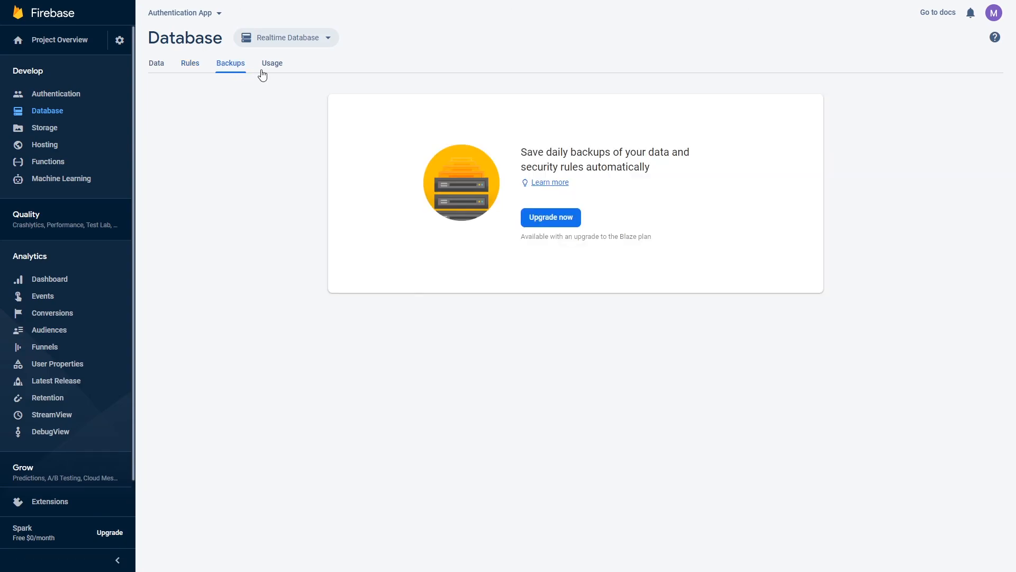
left_click(44, 128)
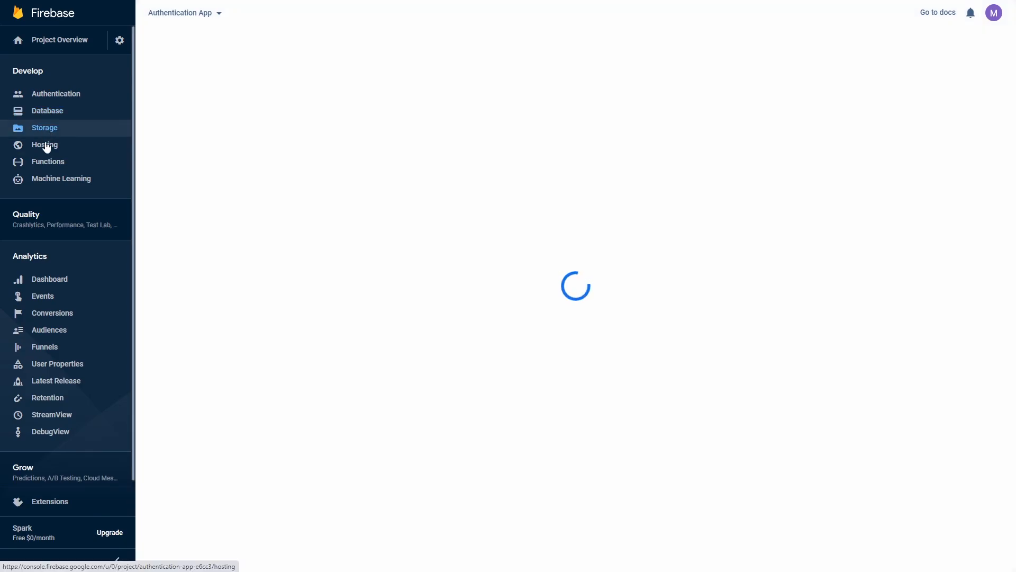
left_click(45, 145)
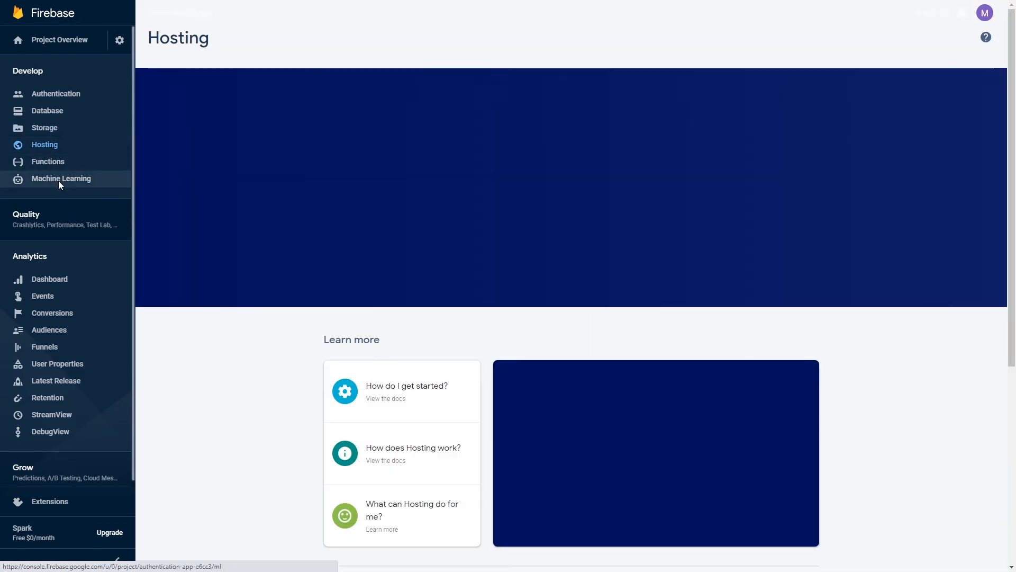
left_click(56, 93)
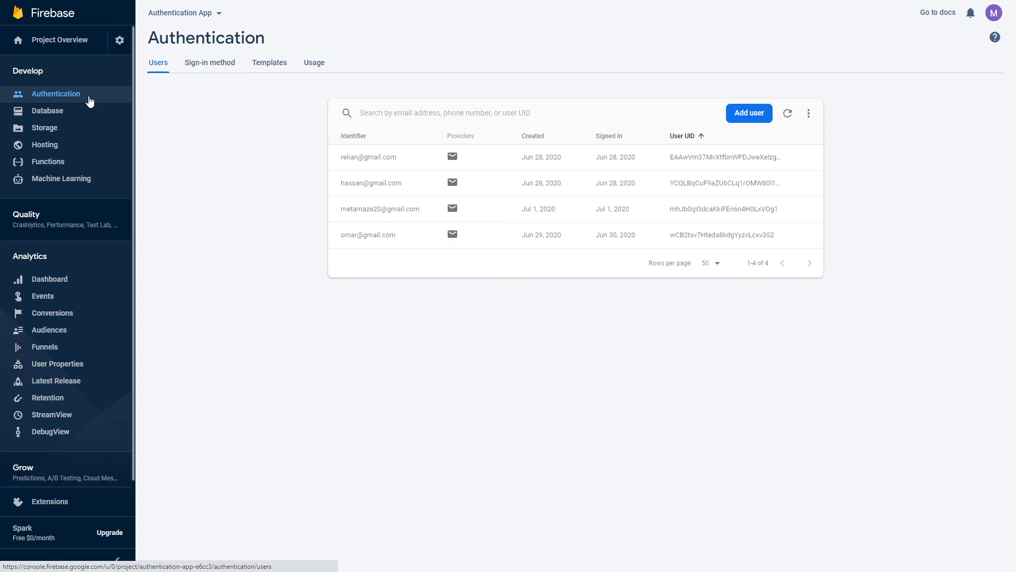
left_click(210, 62)
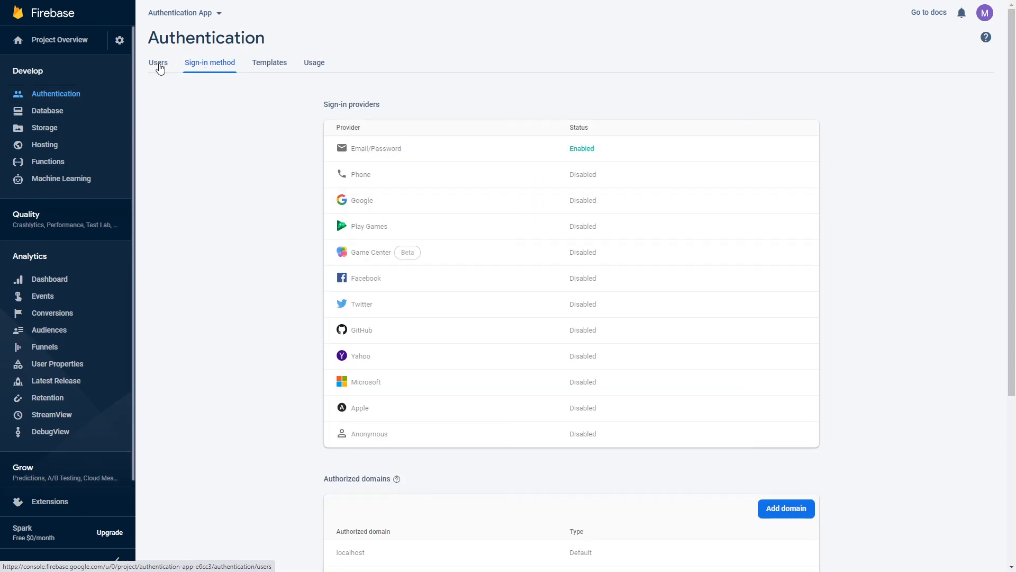
left_click(158, 62)
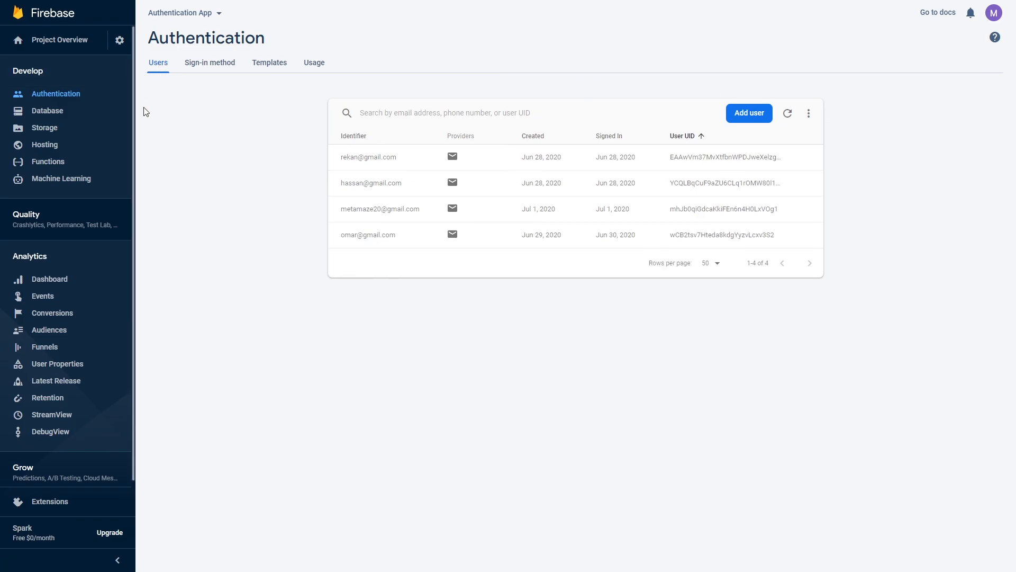